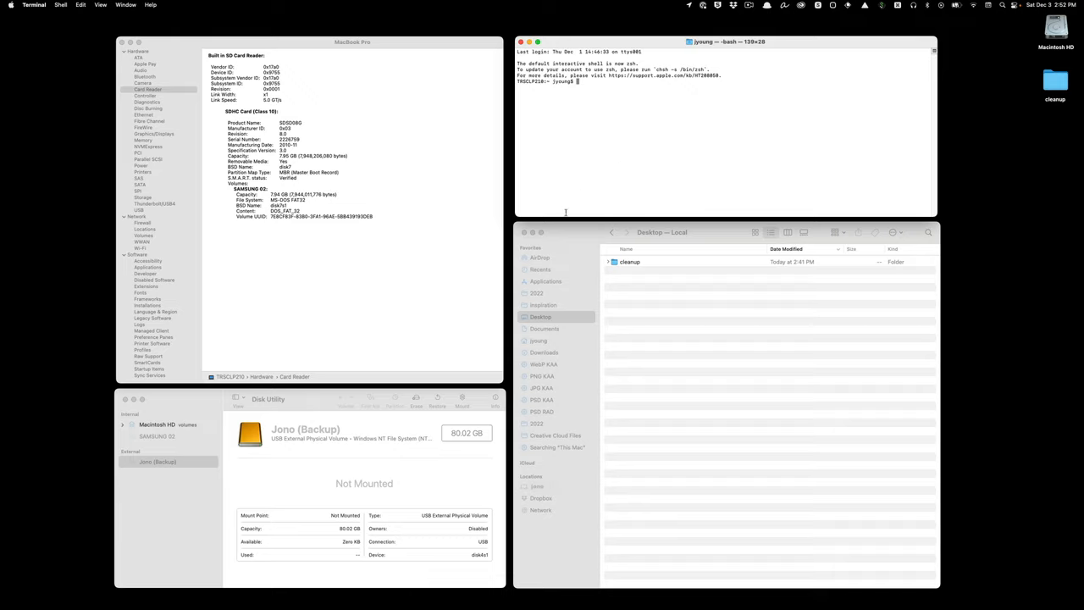
Try mounting SAMSUNG 02 from Disk Utility and acknowledge the 'Could not mount' error
left_click(158, 461)
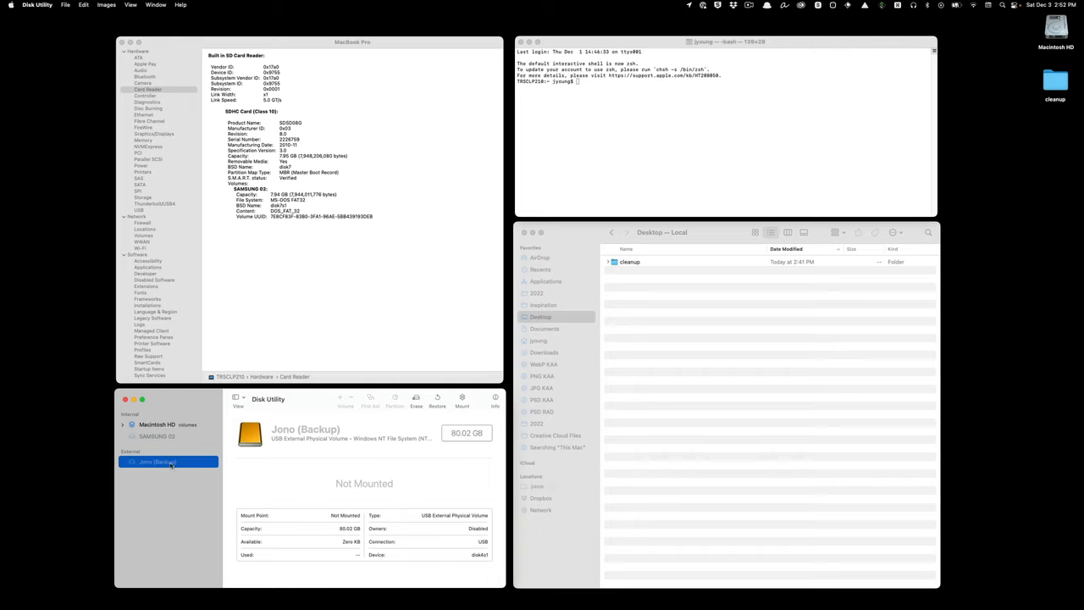
left_click(156, 435)
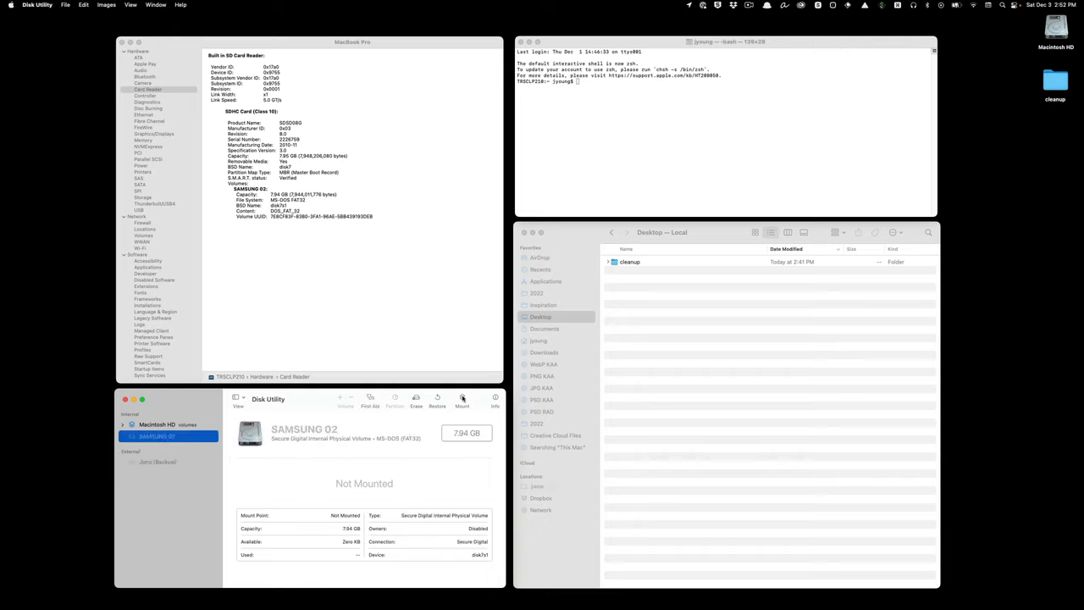
left_click(463, 400)
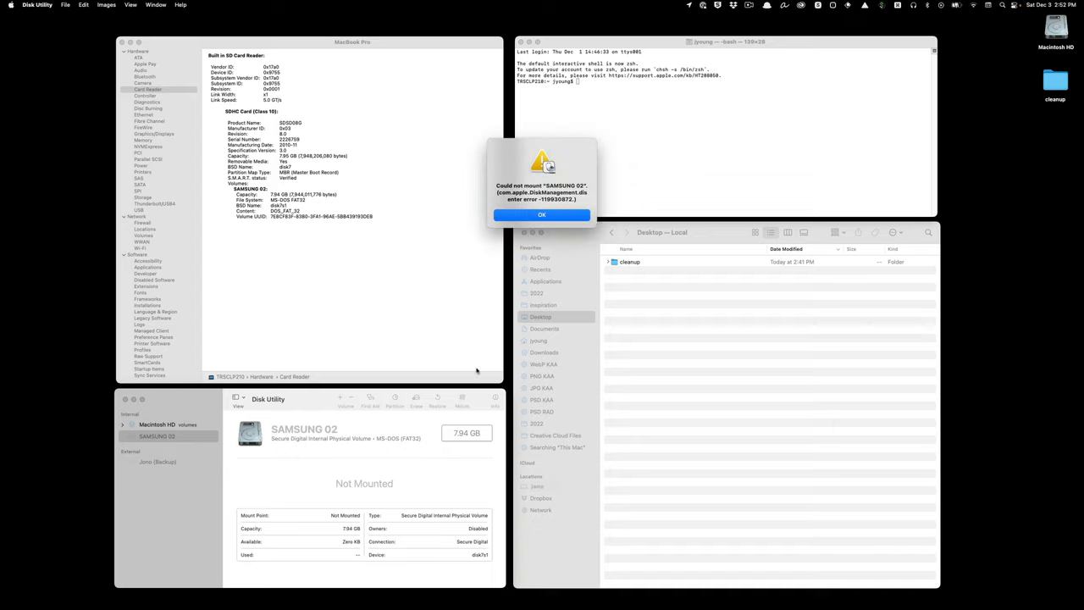
left_click(542, 214)
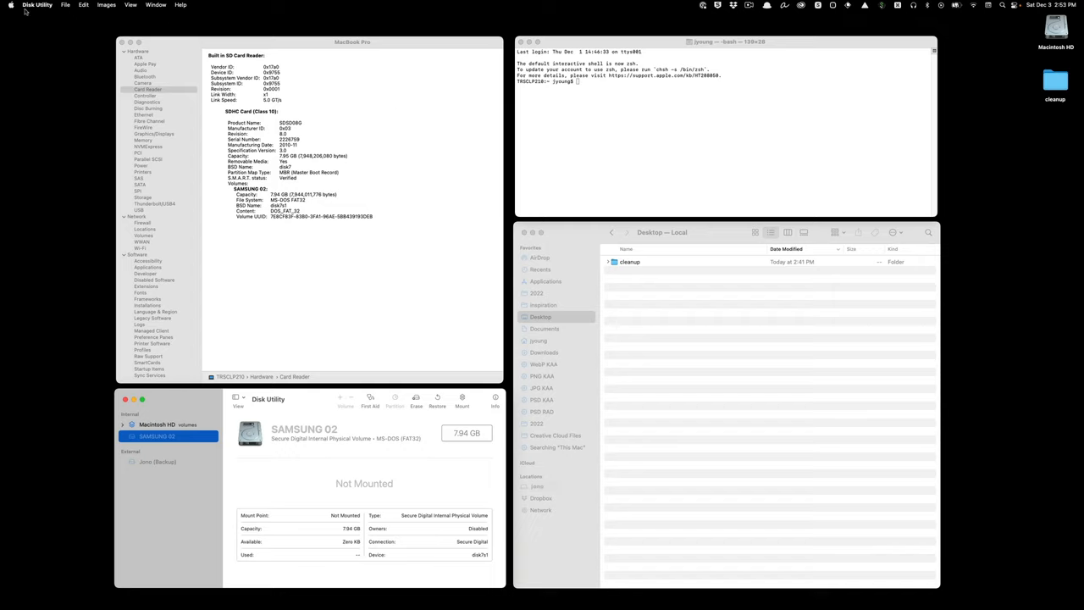
Reach the USB section of the hardware report via About This Mac > System Report
left_click(10, 3)
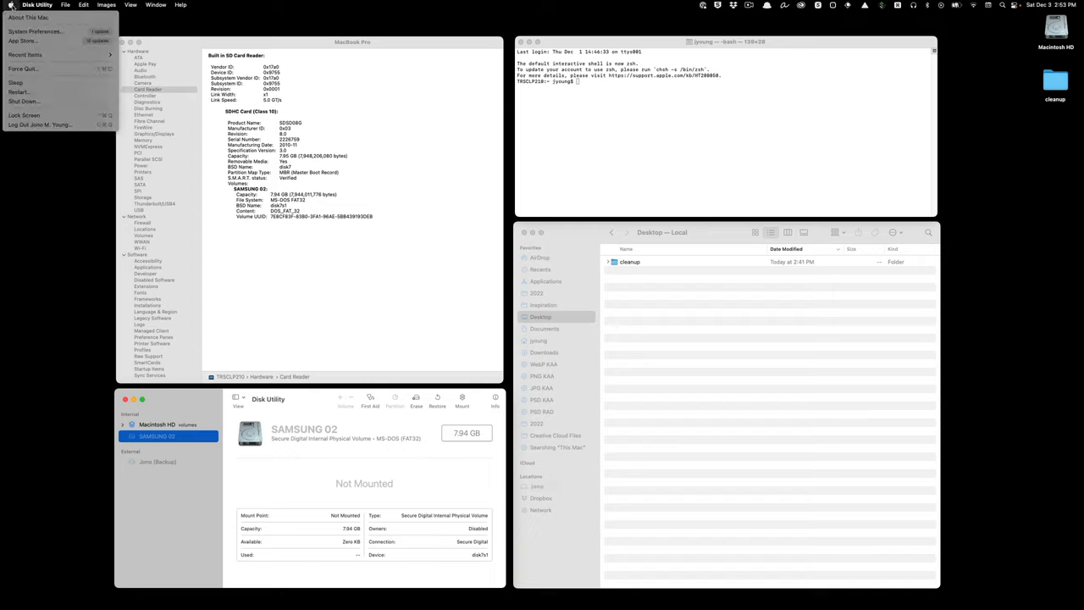
left_click(27, 17)
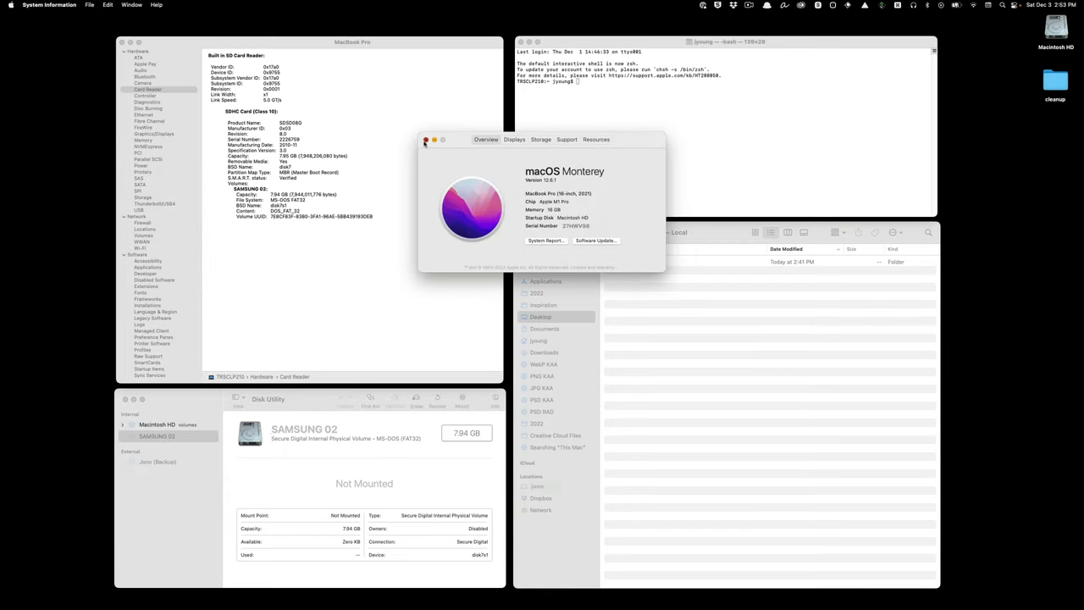
left_click(425, 139)
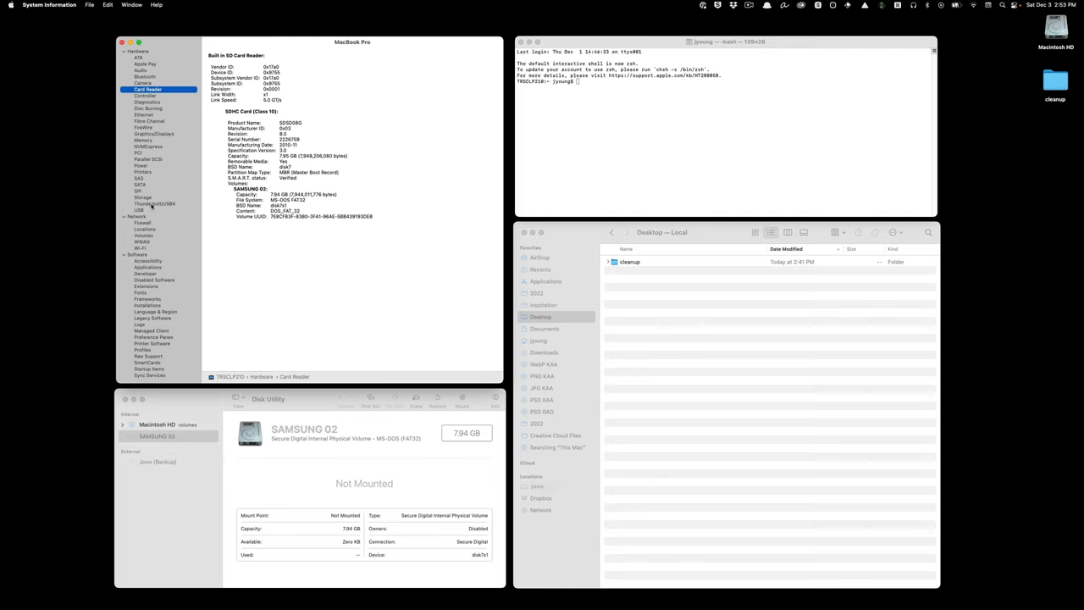
left_click(139, 210)
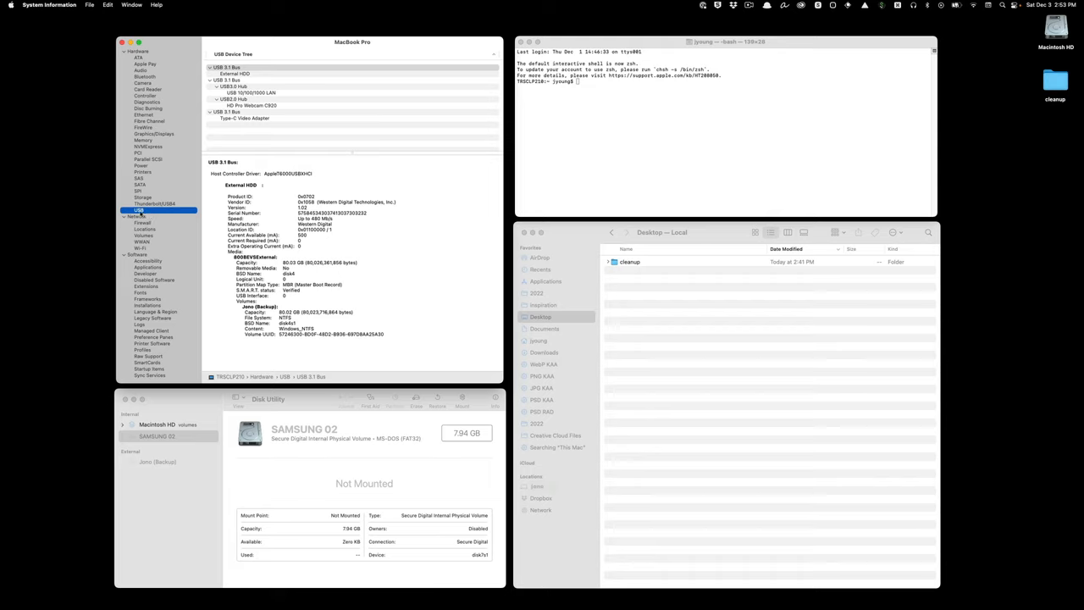
Select the External HDD under the USB bus to show its device details
left_click(227, 68)
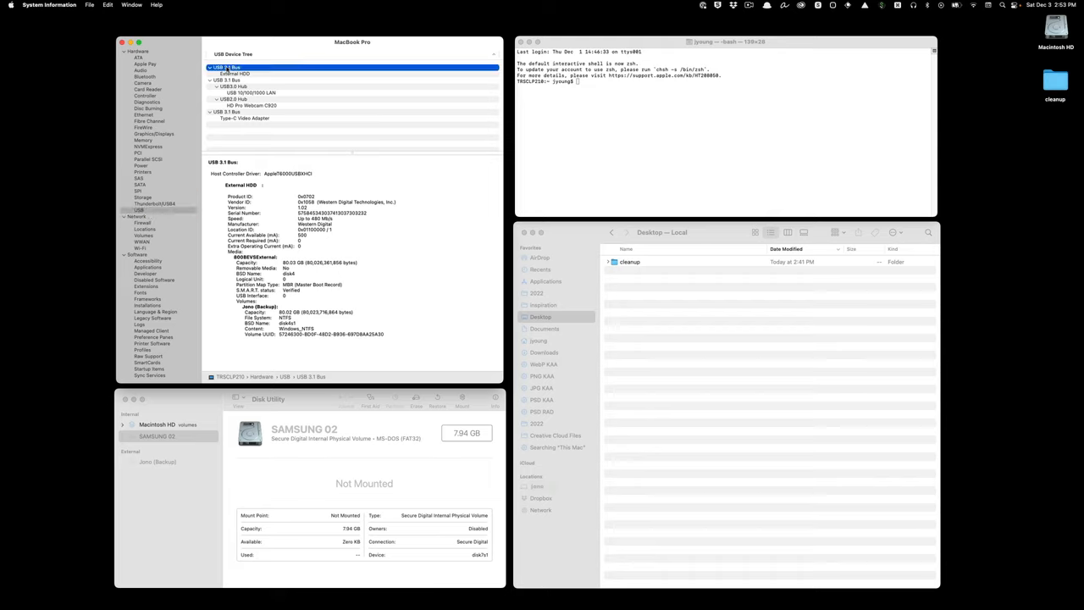
left_click(237, 74)
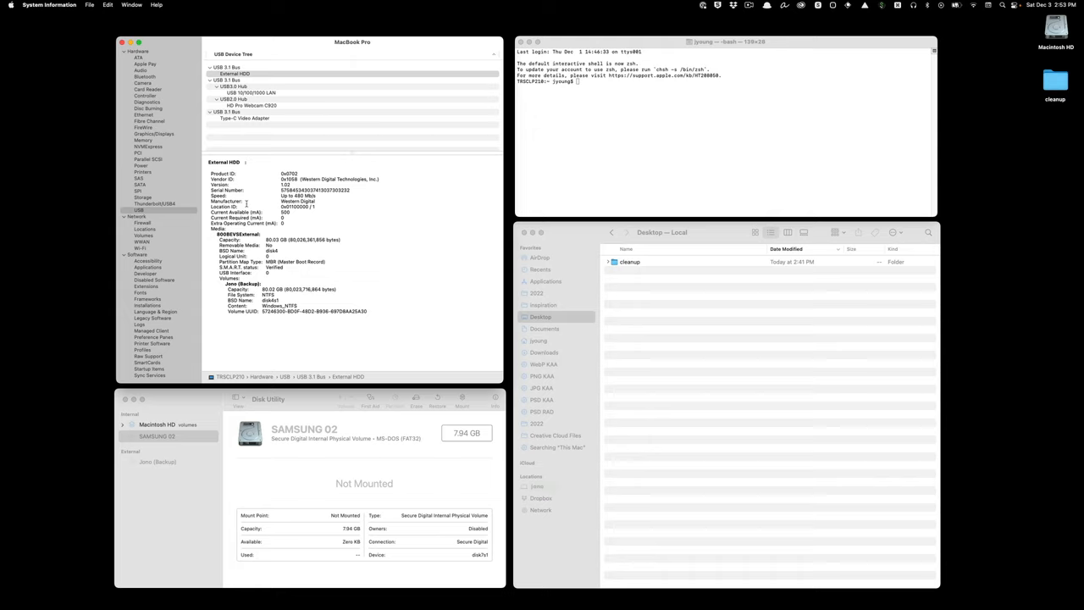
left_click(147, 88)
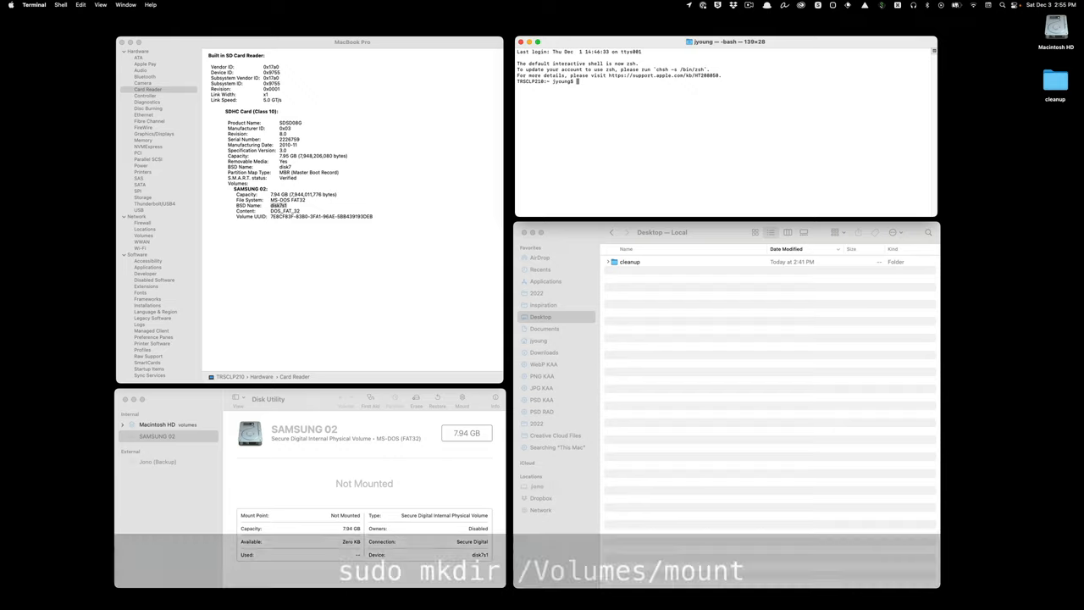
Run sudo mkdir /Volumes/mount to create an empty mount-point folder
type("sudo m")
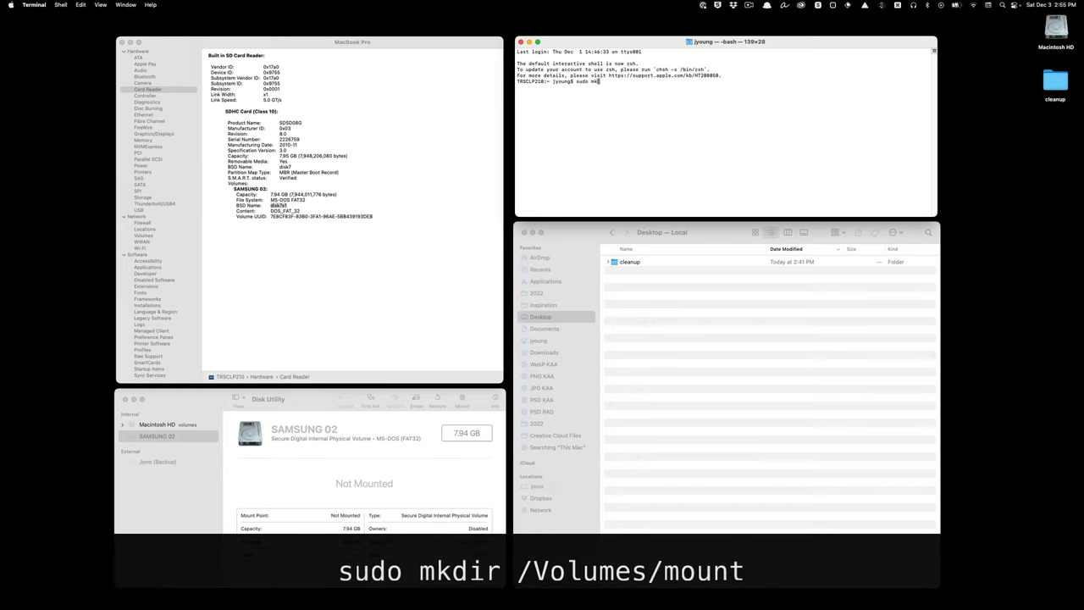
type("kdir")
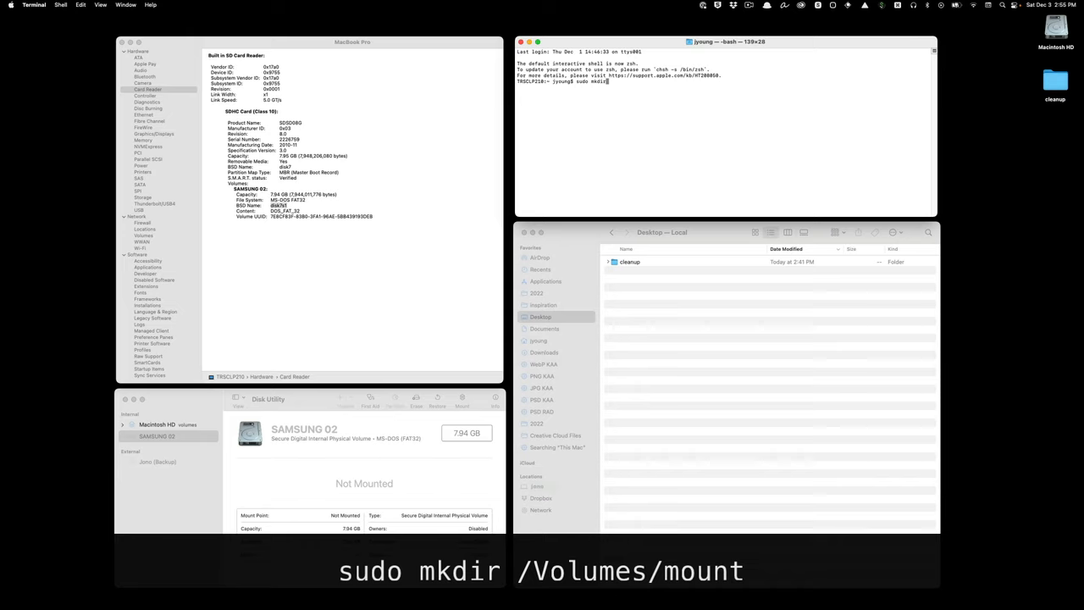
type("/")
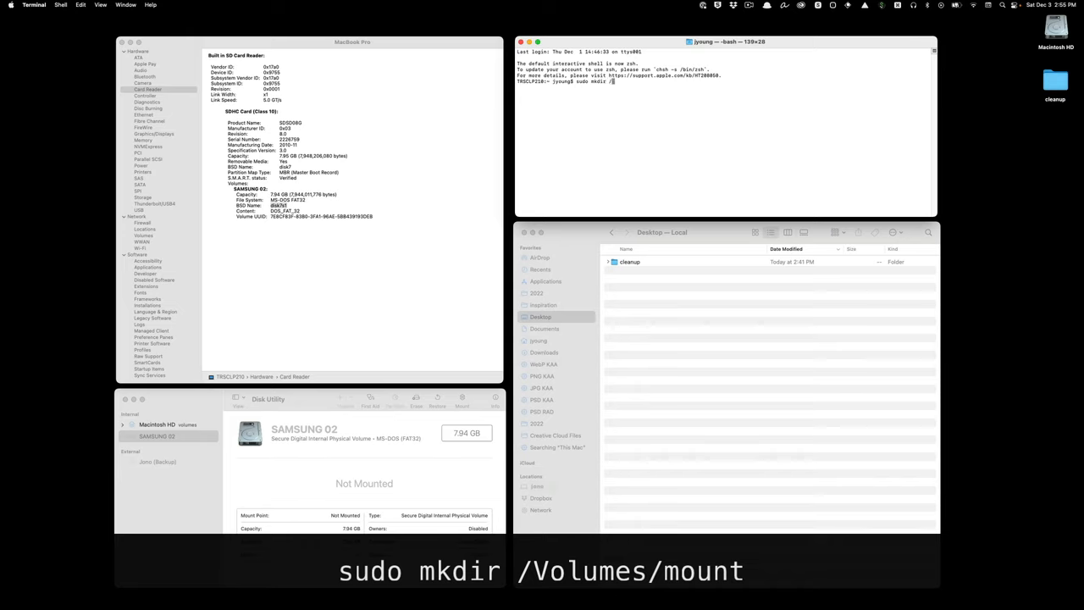
type("Volumes/")
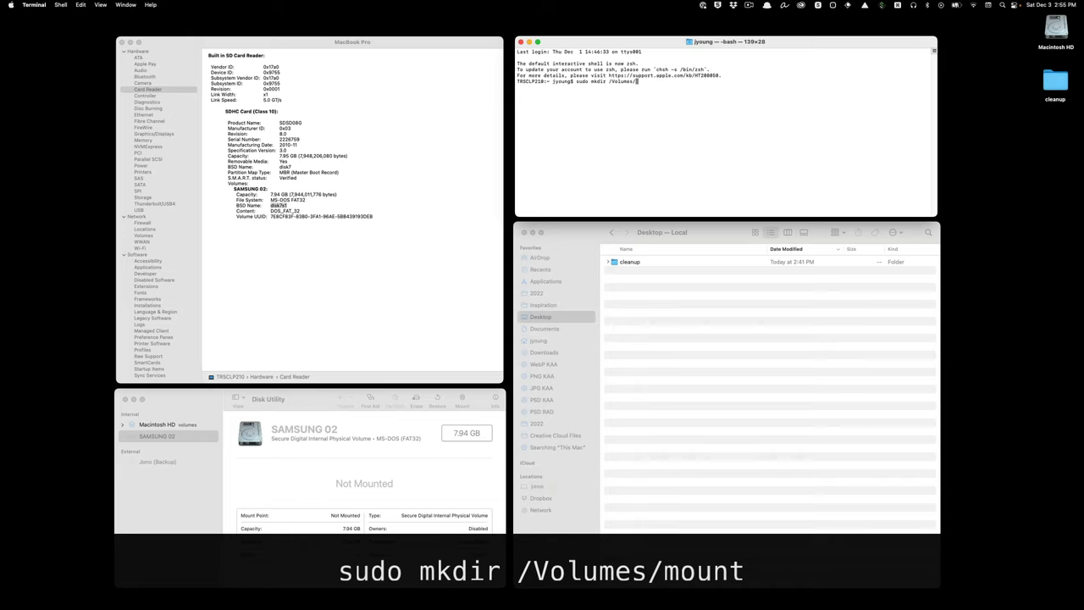
type("m")
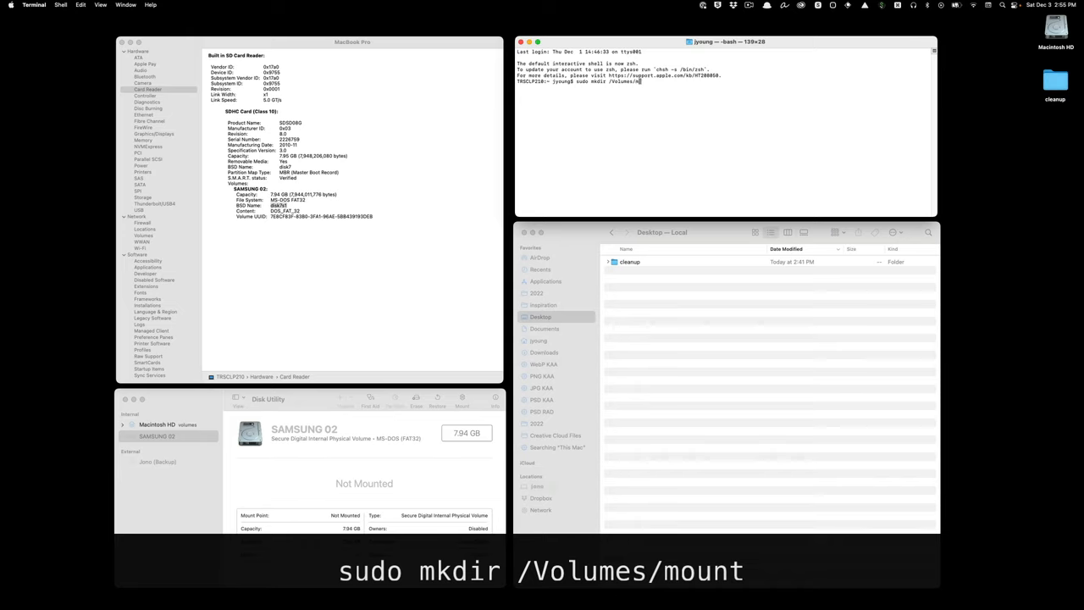
type("mount")
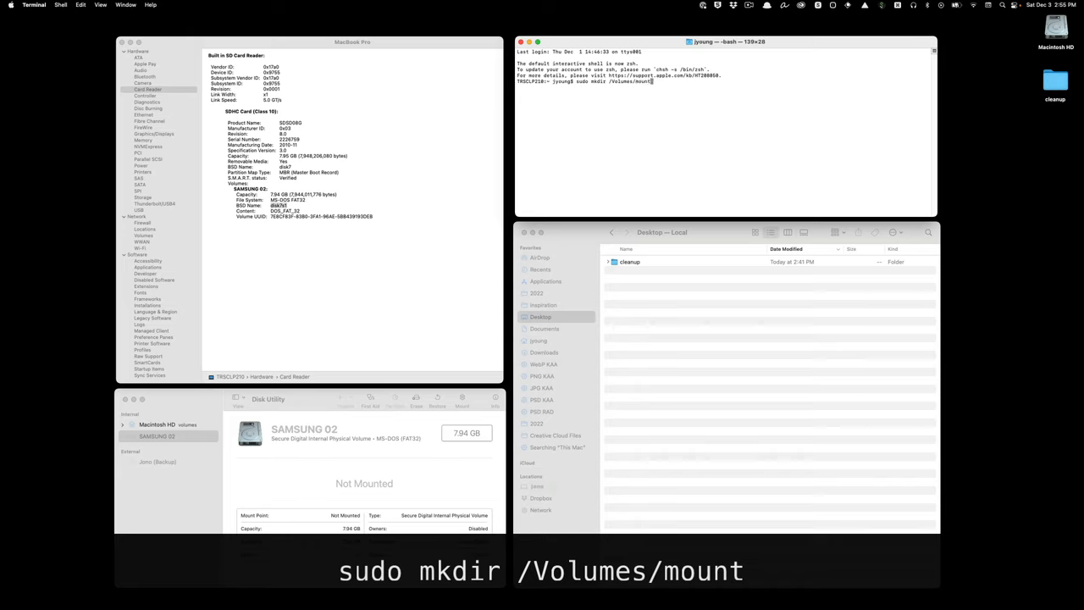
key("enter")
type("sudo mount -t")
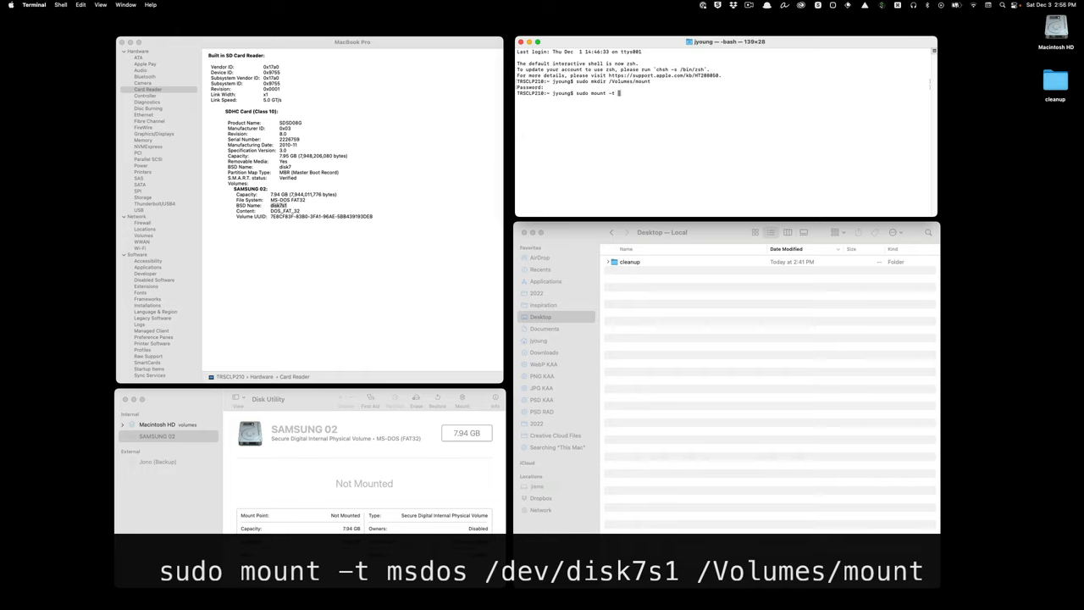
mouse_move(369, 214)
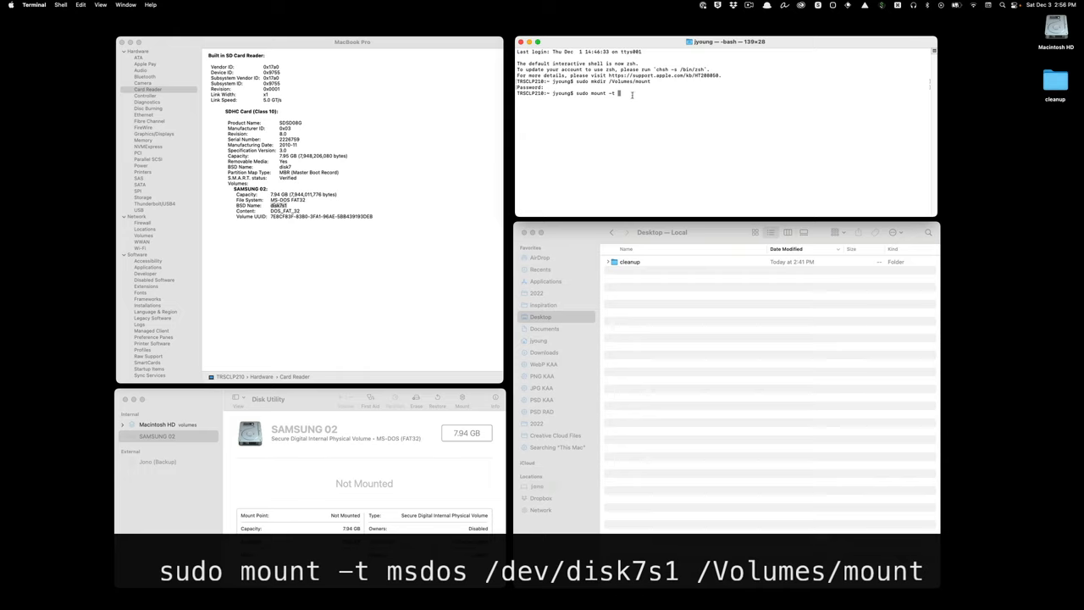
Run sudo mount -t msdos /dev/disk7s1 /Volumes/mount to force-mount the card
type("msdos")
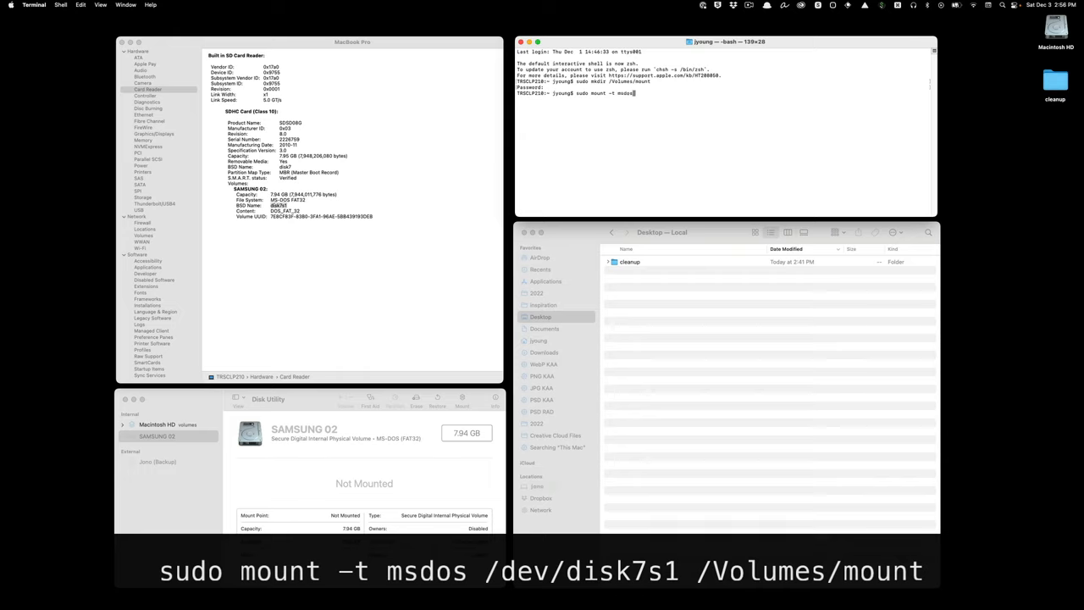
type("/dev/disk7s1")
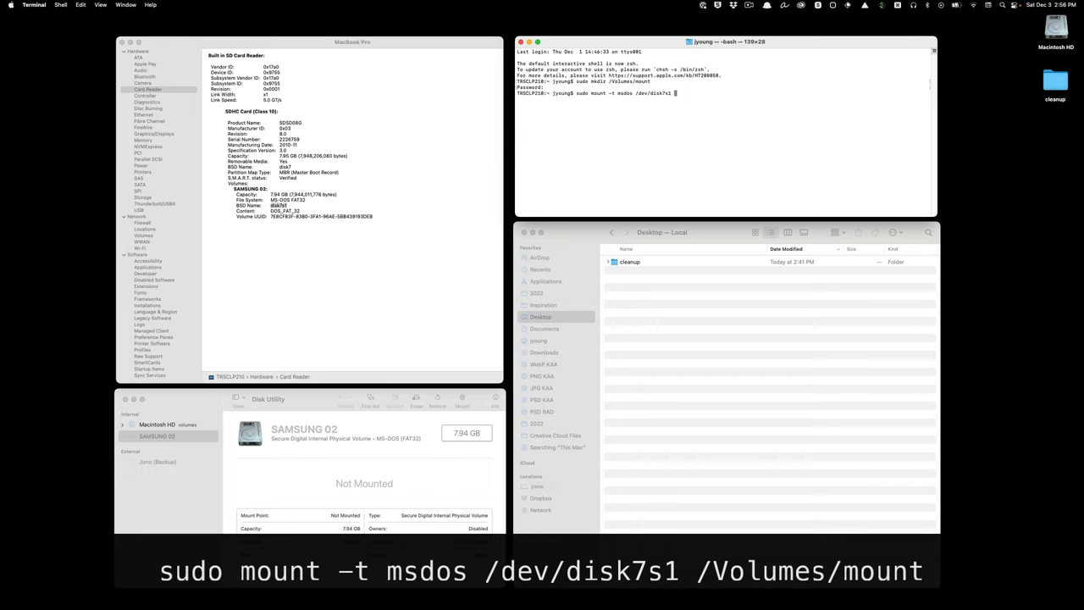
type("/Volumes/mount")
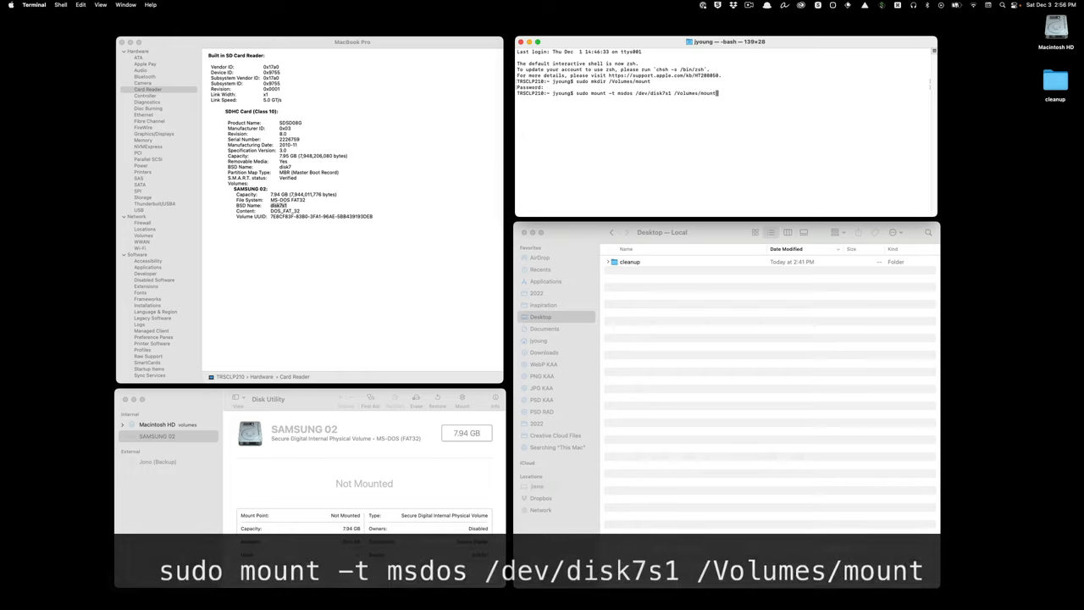
key("Return")
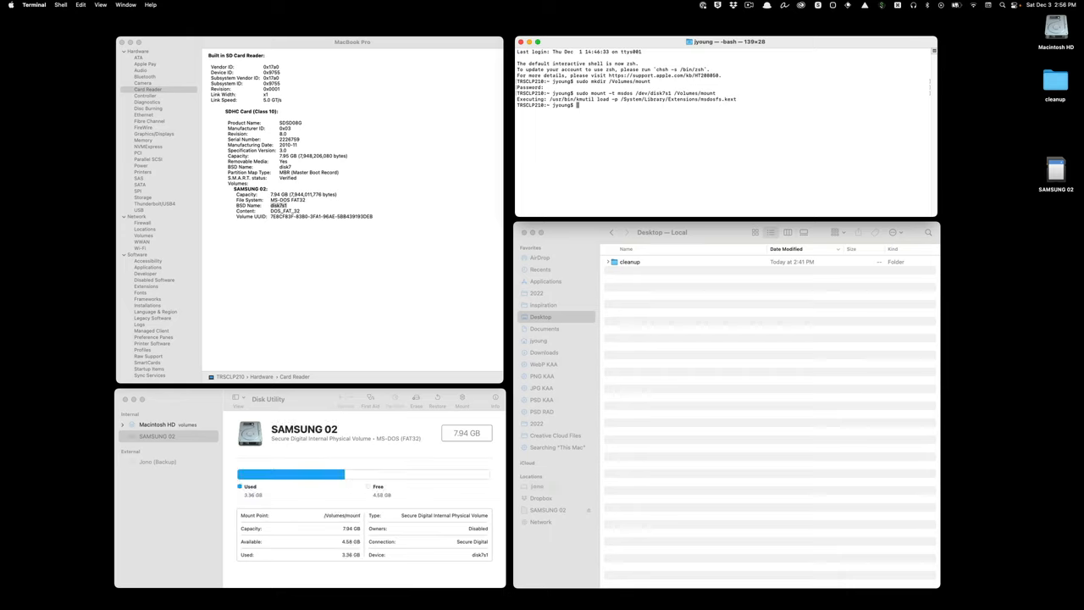
mouse_move(547, 506)
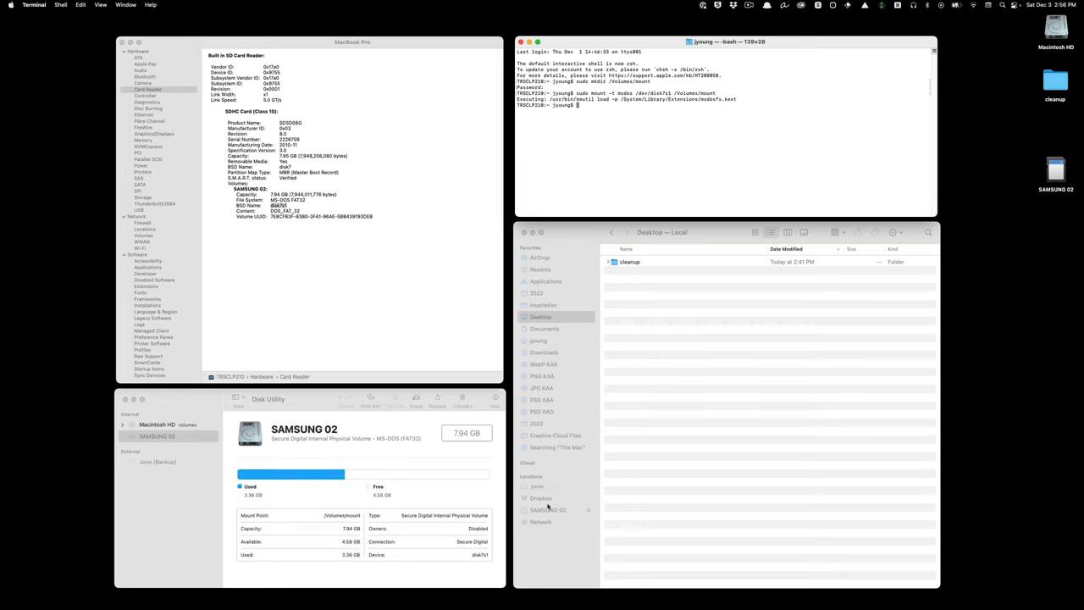
View SAMSUNG 02's files in Finder and confirm it shows mounted in Disk Utility
left_click(548, 508)
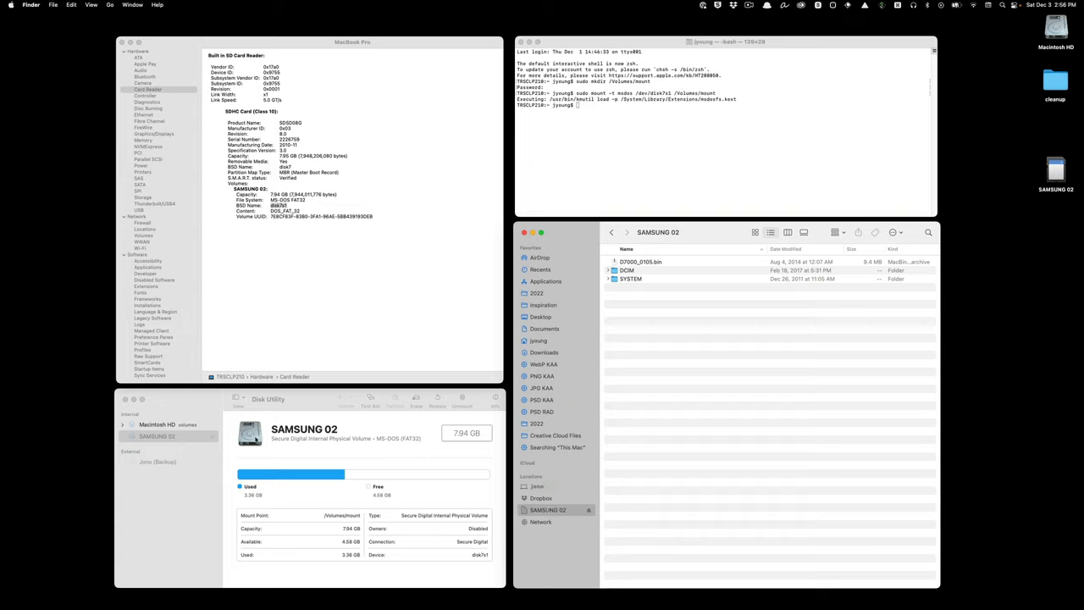
left_click(155, 436)
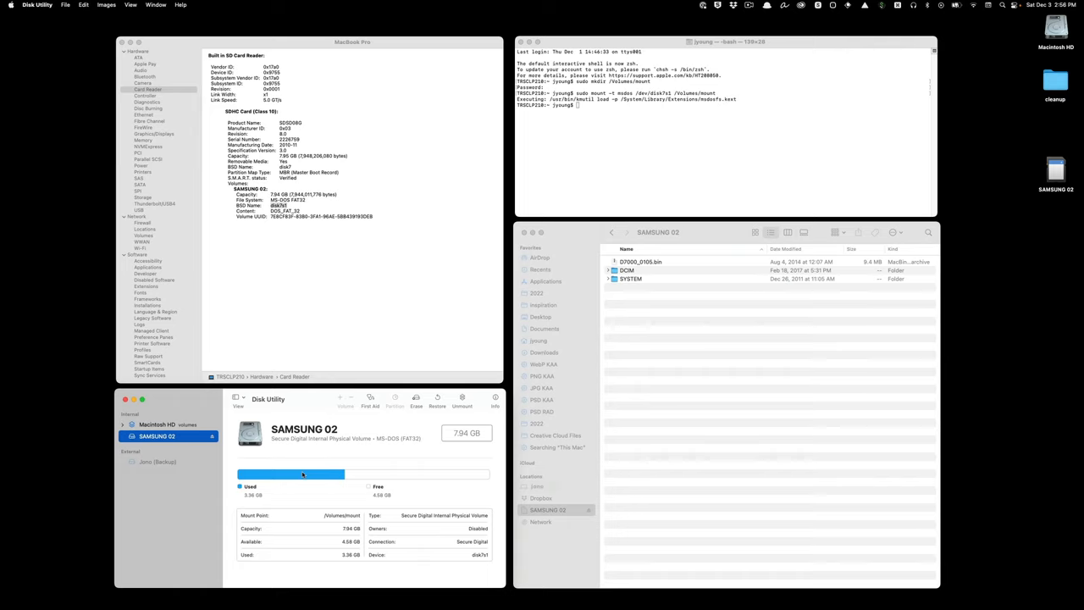
Show the Jono (Backup) drive unmounted in Disk Utility alongside its External HDD USB details
left_click(156, 461)
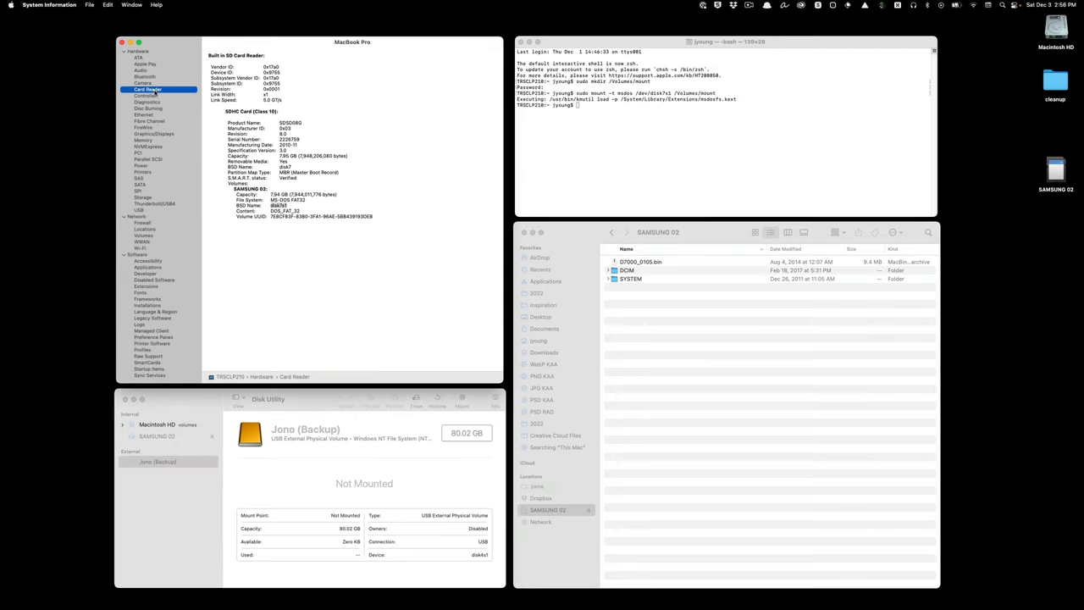
left_click(138, 210)
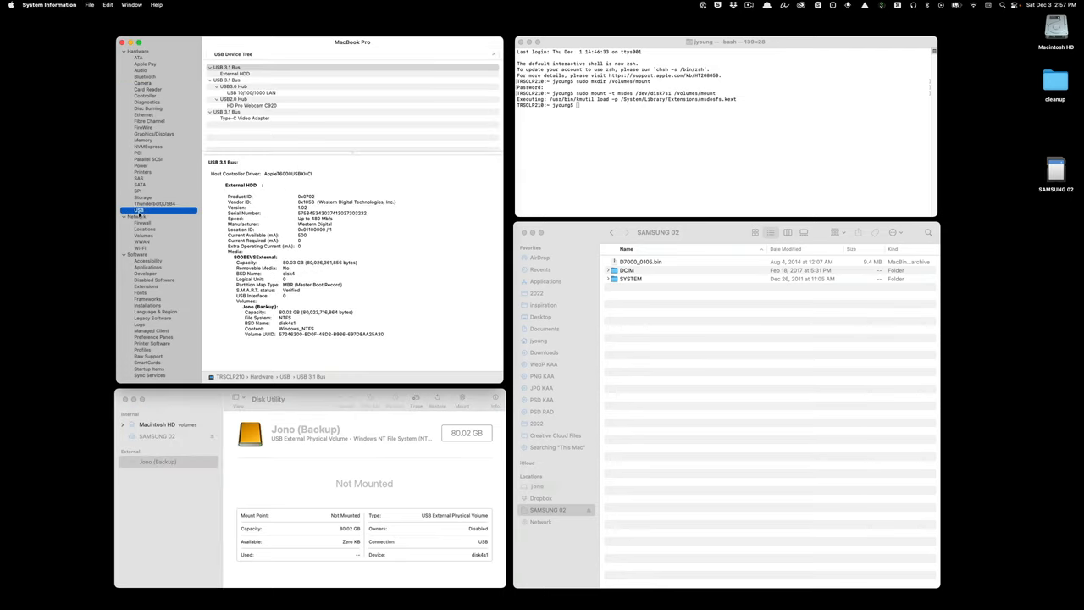
left_click(235, 74)
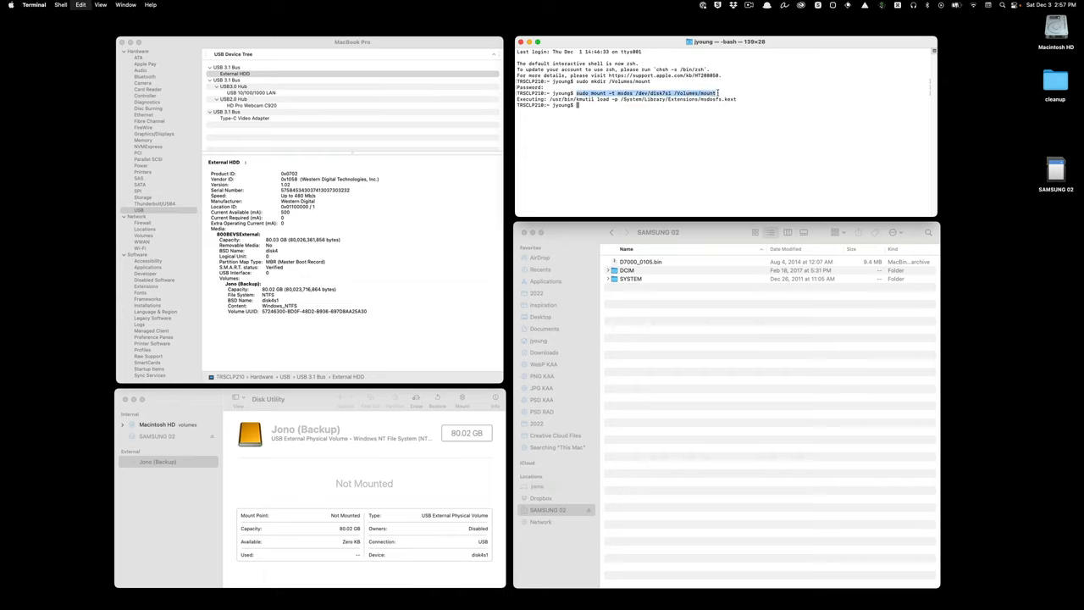
Reuse the mount command as sudo mount -t ntfs /dev/disk4s1 /Volumes/mount and run it
key("enter")
type("sudo mount -t ntfs /dev/disk4s1 /Volumes/mount")
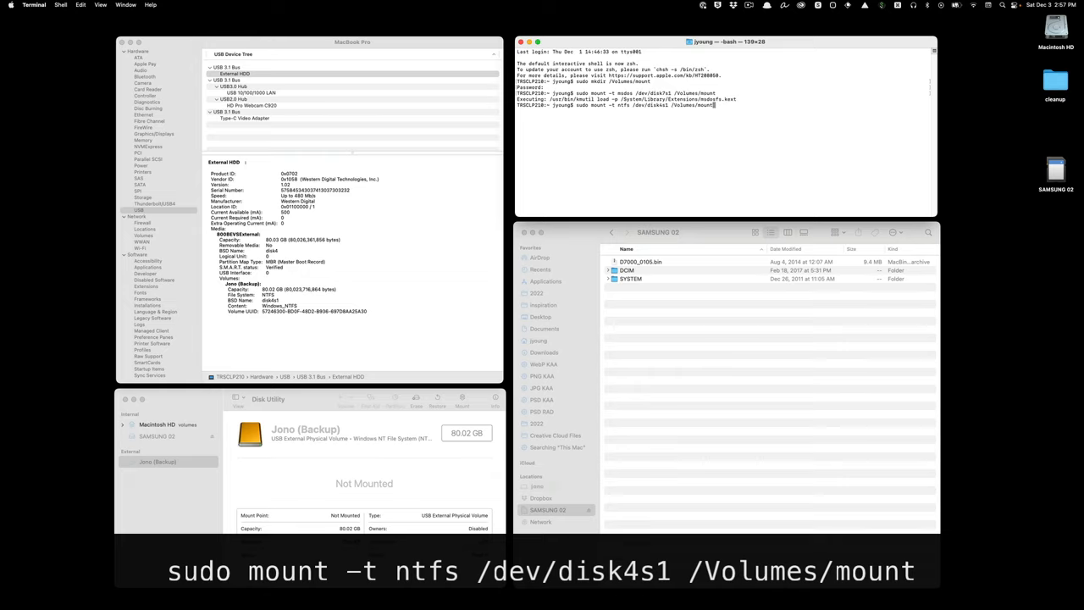
key("Return")
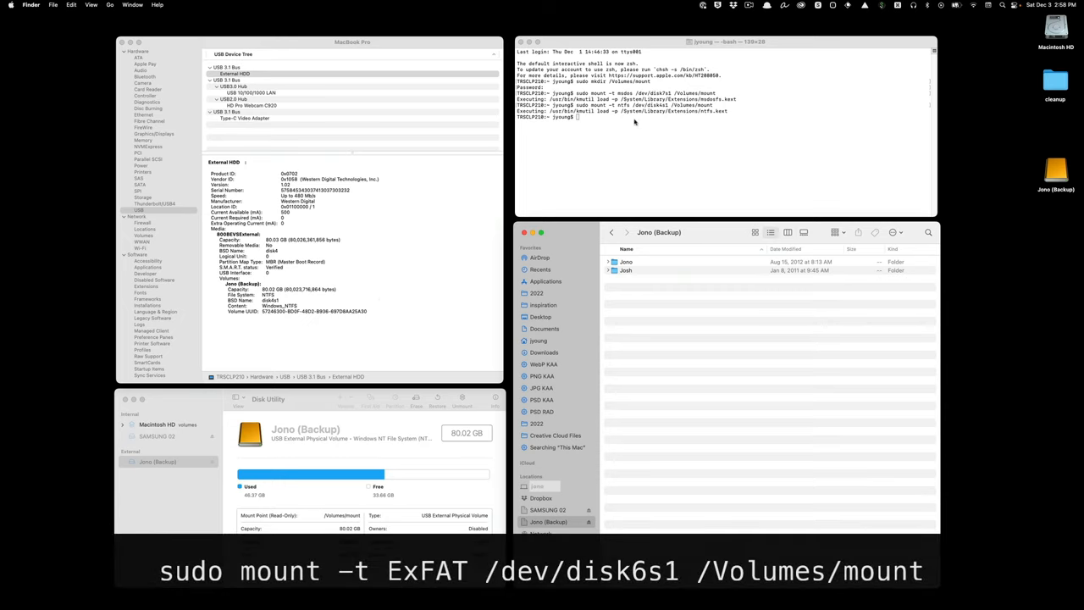
Return to Terminal showing the completed mount commands for the backup drive
left_click(624, 117)
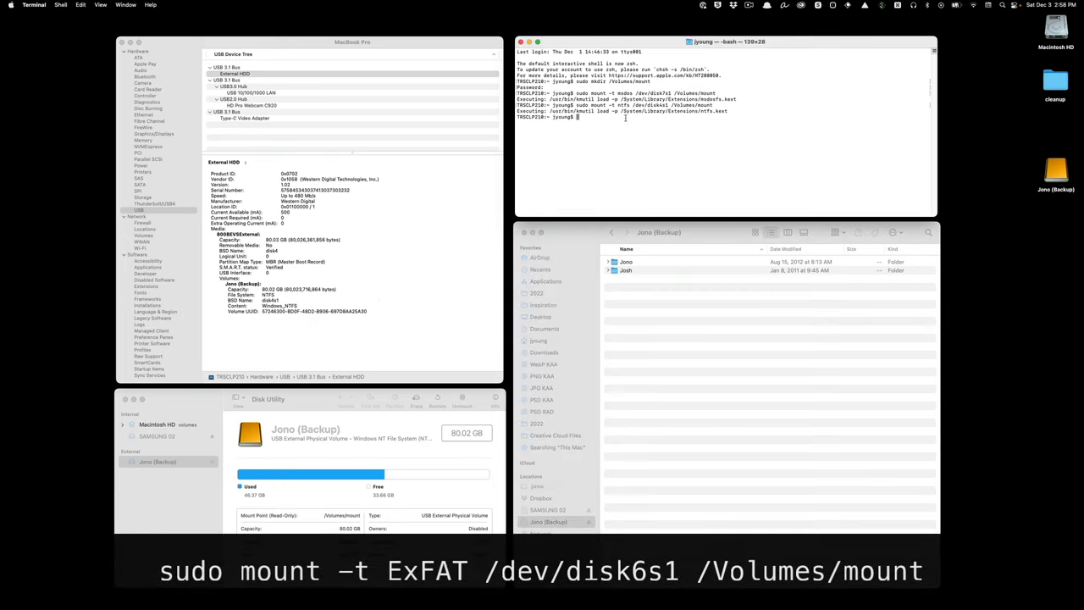